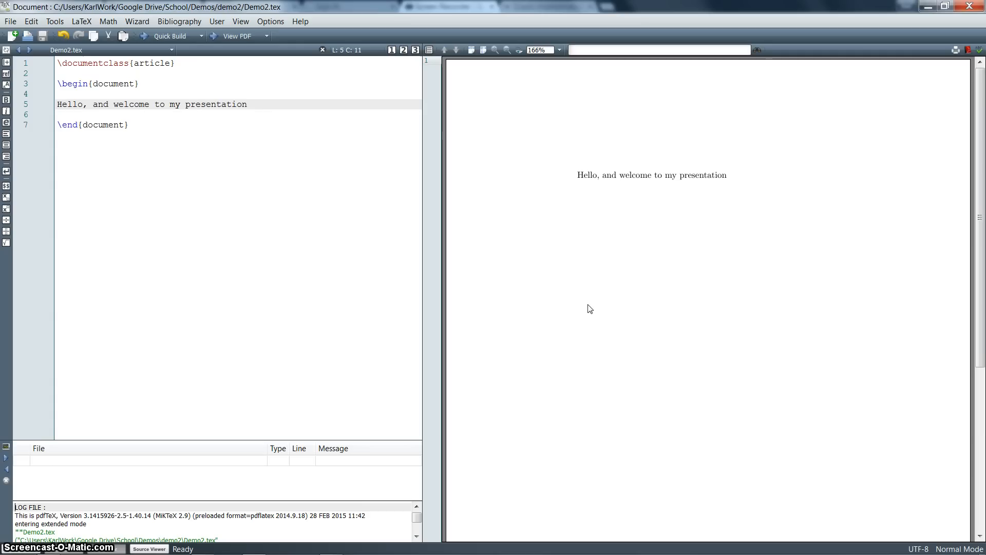
# - Close the Downloads folder showing graph1.pdf and return to Demo2.tex, which loads graphicx
pyautogui.click(184, 73)
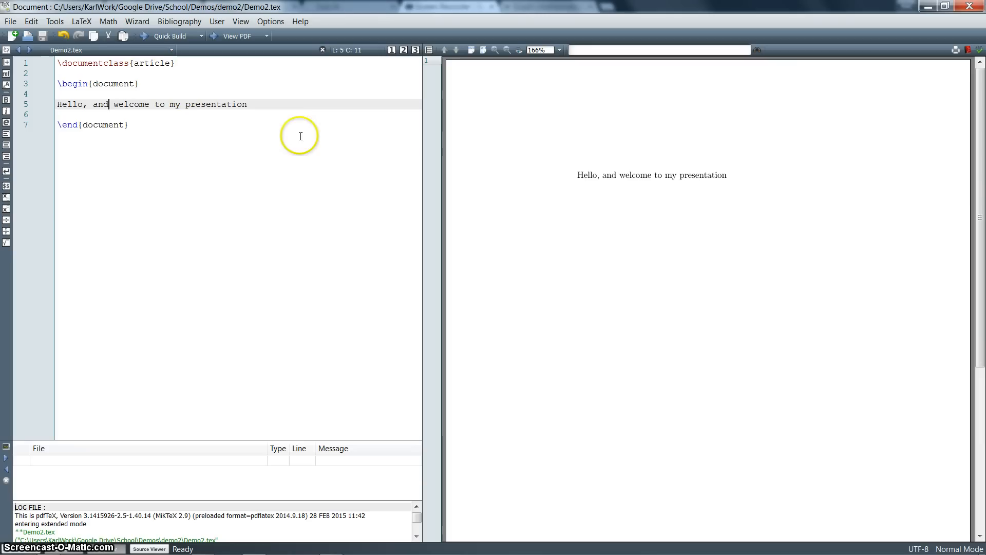
pyautogui.moveTo(647, 201)
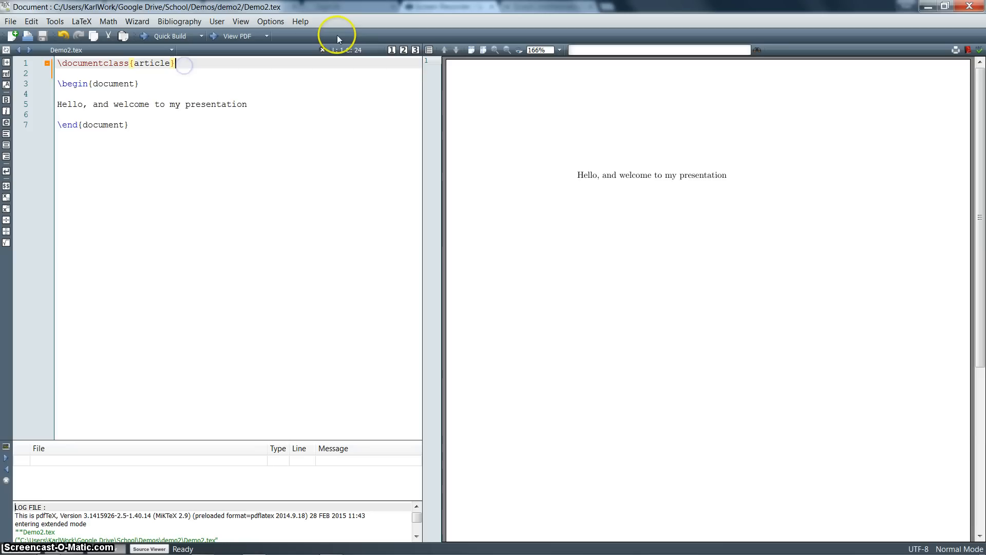
pyautogui.write('\\usepackage{graphicx}')
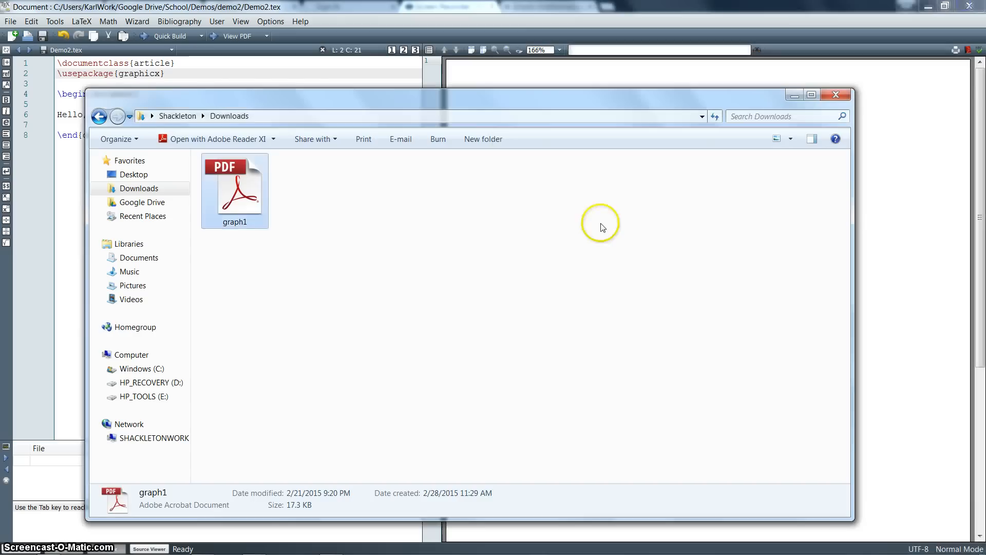
pyautogui.click(319, 223)
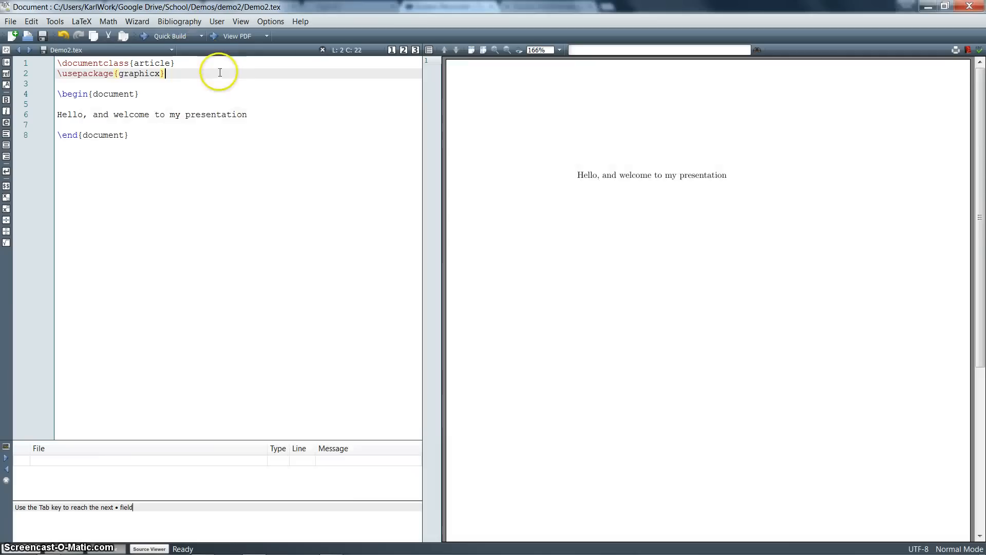
# - Insert \includegraphics[scale=.5]{graph1} via autocomplete, then start a \begin{figure} environment
pyautogui.write('\\includ')
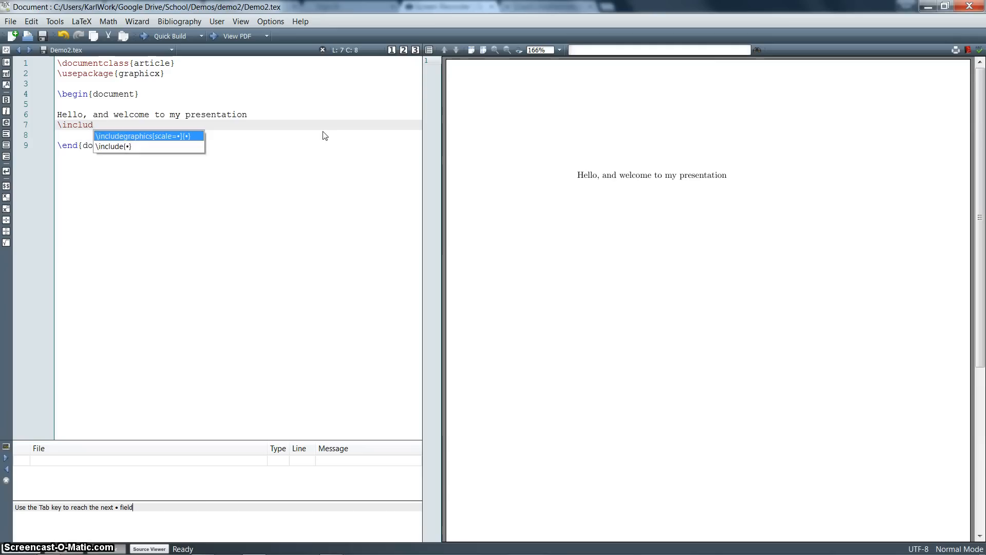
pyautogui.click(148, 136)
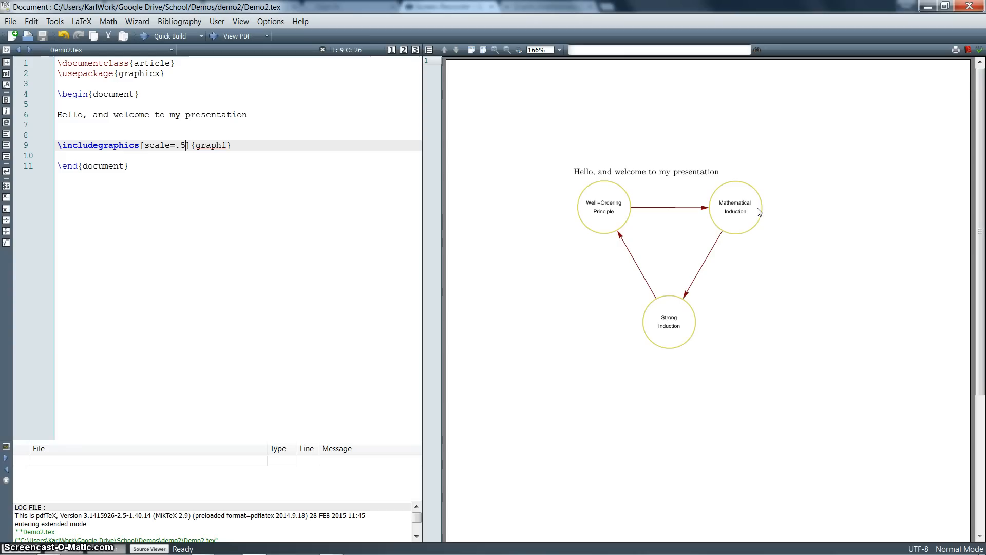
pyautogui.write('\\begin{figure')
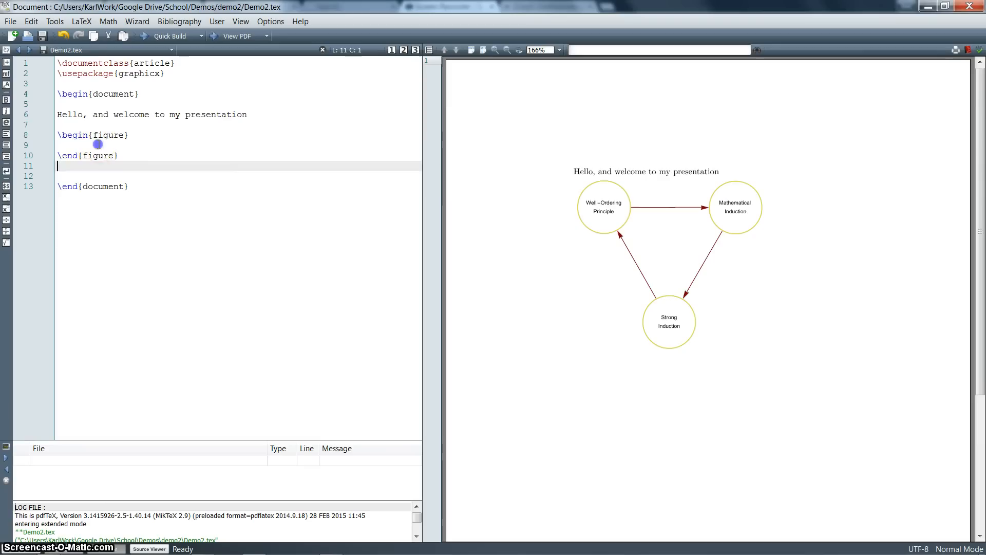
# - Place \includegraphics[scale=.5]{graph1} between \begin{figure} and \end{figure}
pyautogui.write('\\includegraphics[scale=.5]{graph1}')
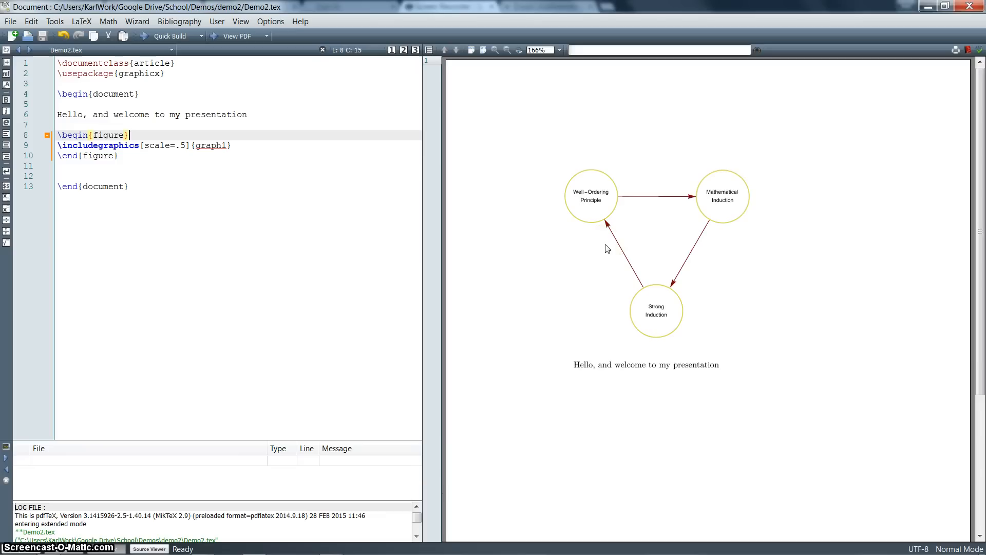
# - Try [t] and [b] placement on the figure, settling on [h]
pyautogui.write('[t]')
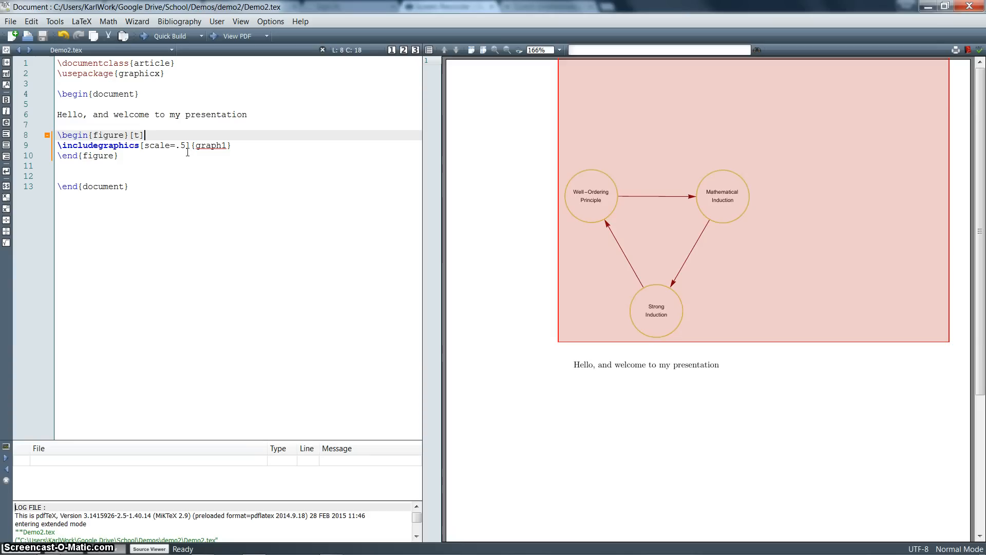
pyautogui.write('b')
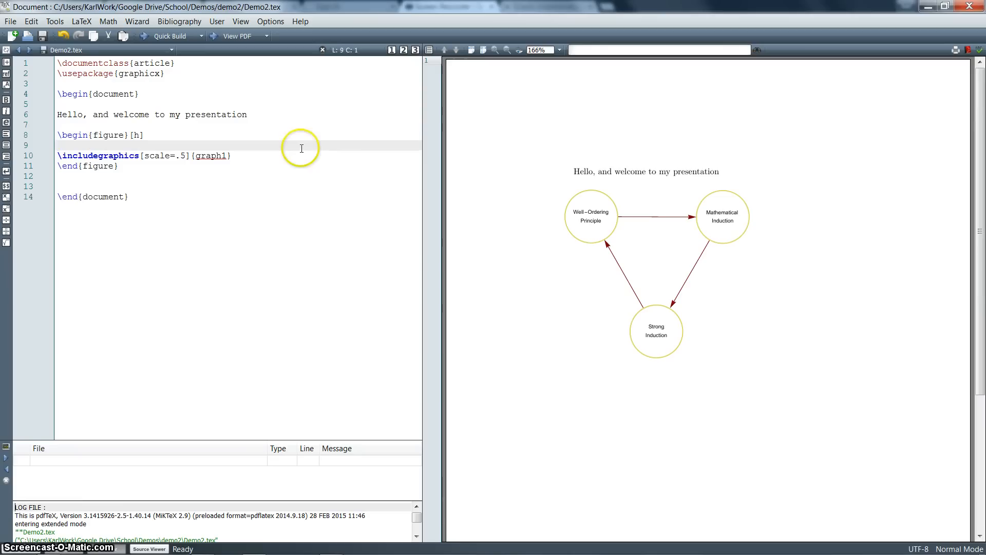
# - Add \centering to the figure and start a \caption{ line below graph1
pyautogui.write('\\centering')
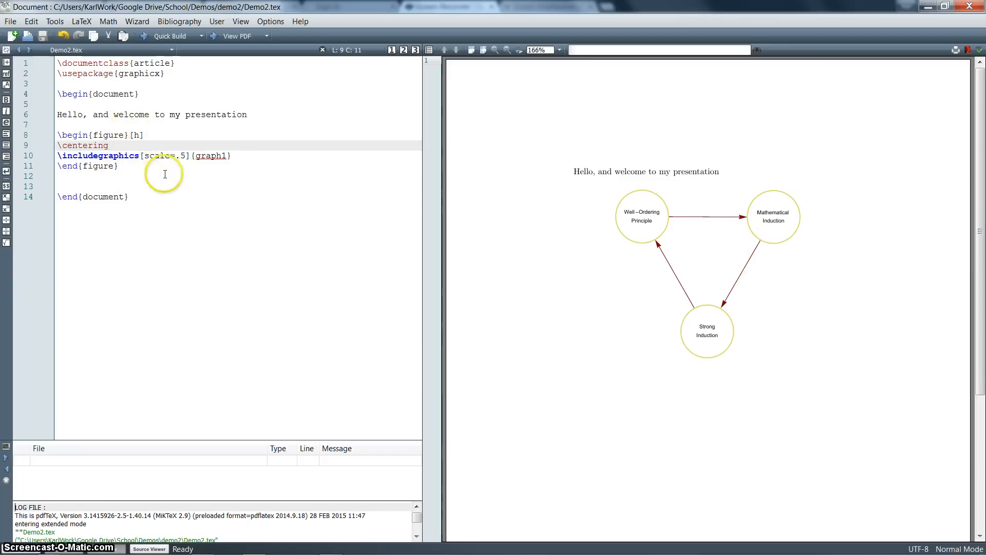
pyautogui.click(234, 156)
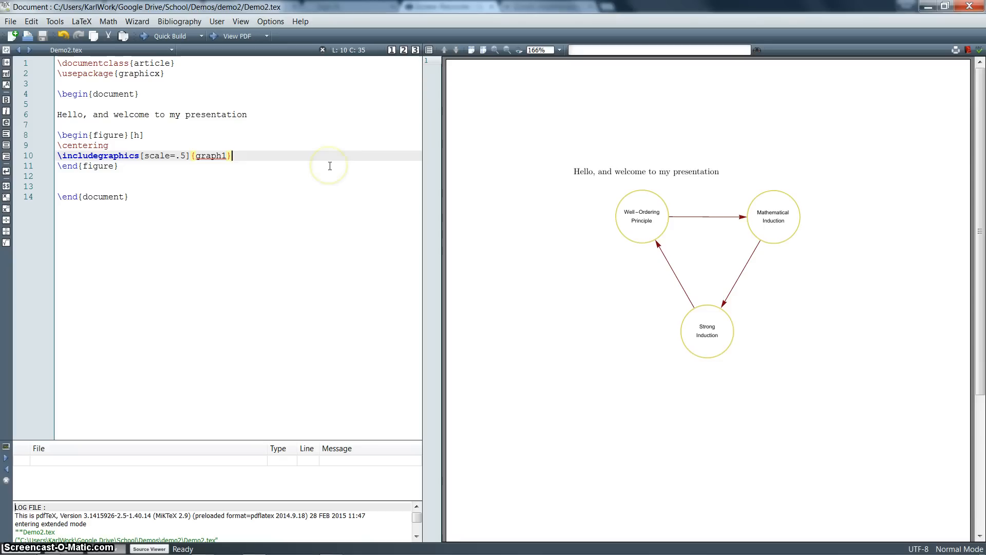
pyautogui.write('\\caption{')
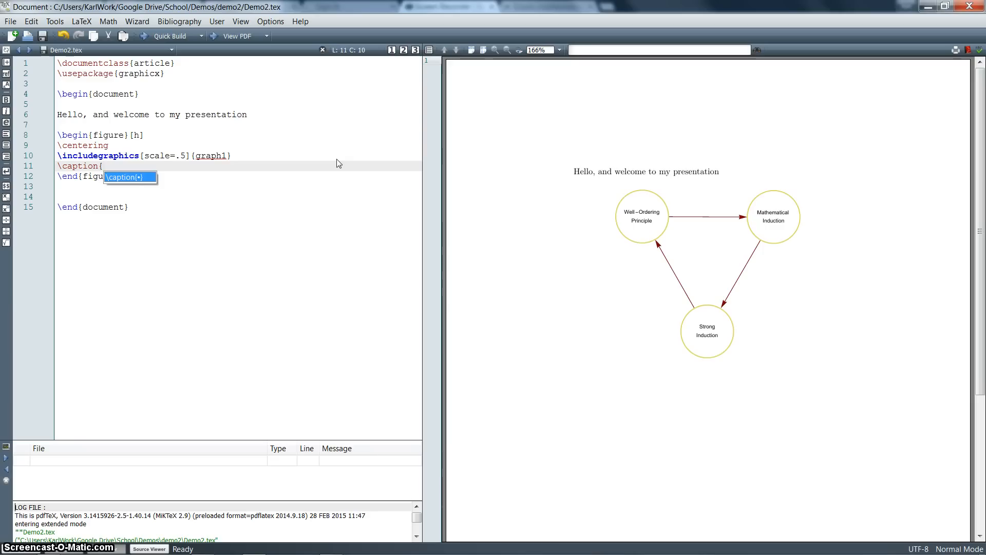
# - Caption the figure 'The Well-Ordering principle implies induction' and add 'wow, that's really interesting' below it
pyautogui.write('The Well-Ordering principle implies induction')
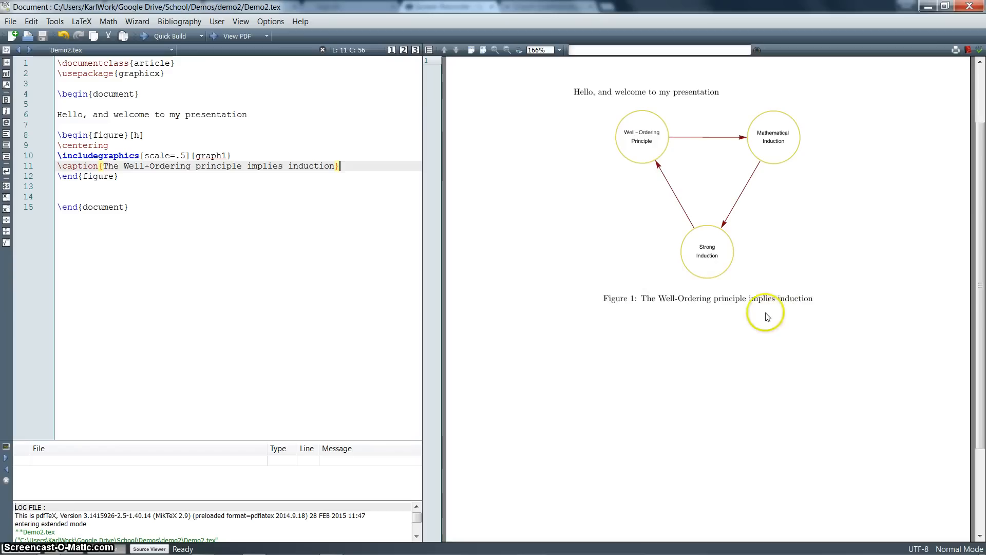
pyautogui.write("wow, that's re")
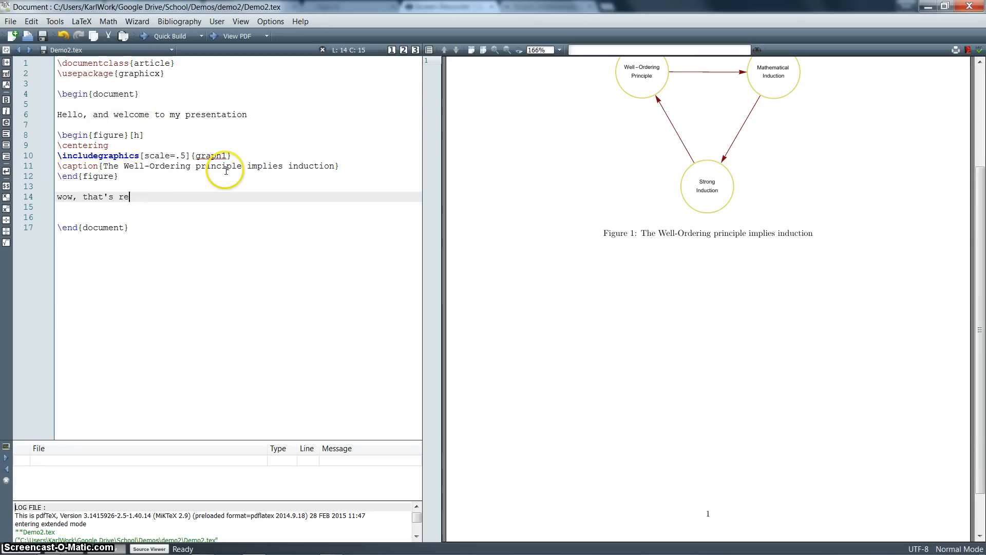
pyautogui.write('ally interesting')
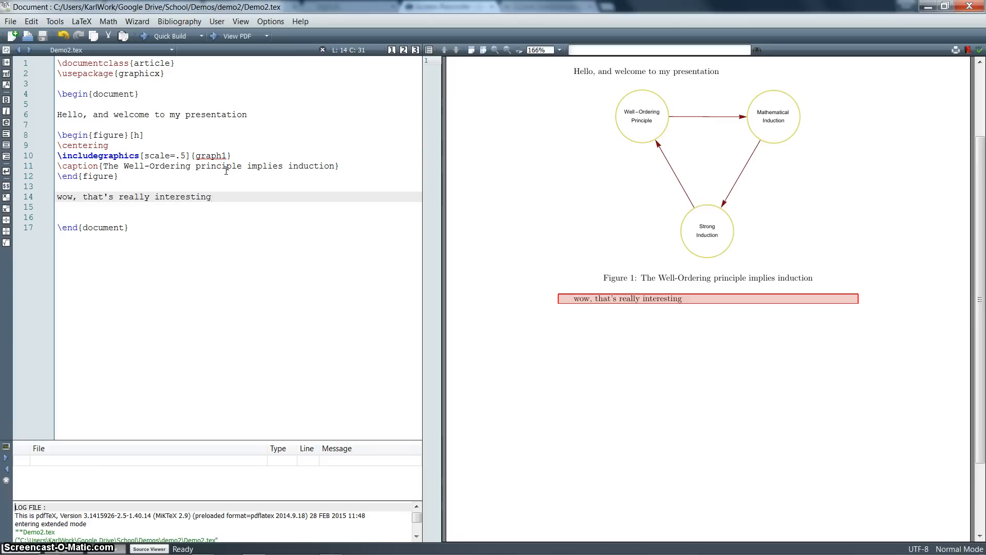